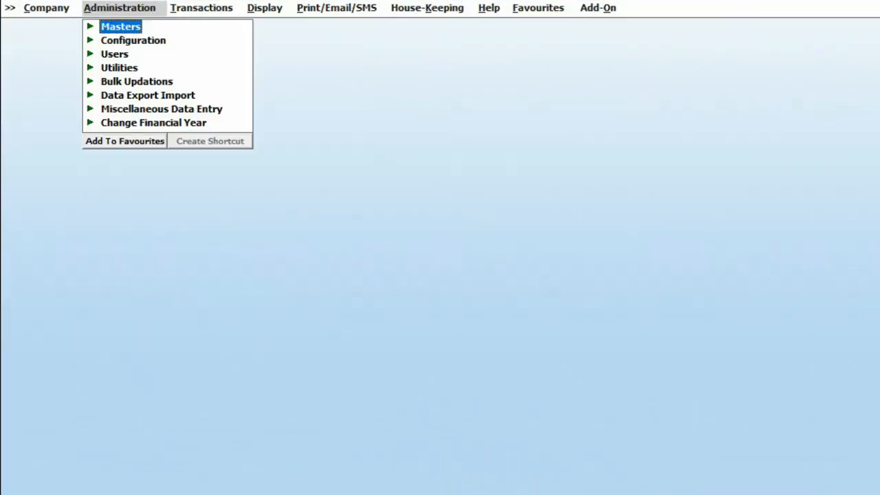
Open Multiple Account Creation/Modification from Administration > Masters > Bulk Updation.
click(121, 26)
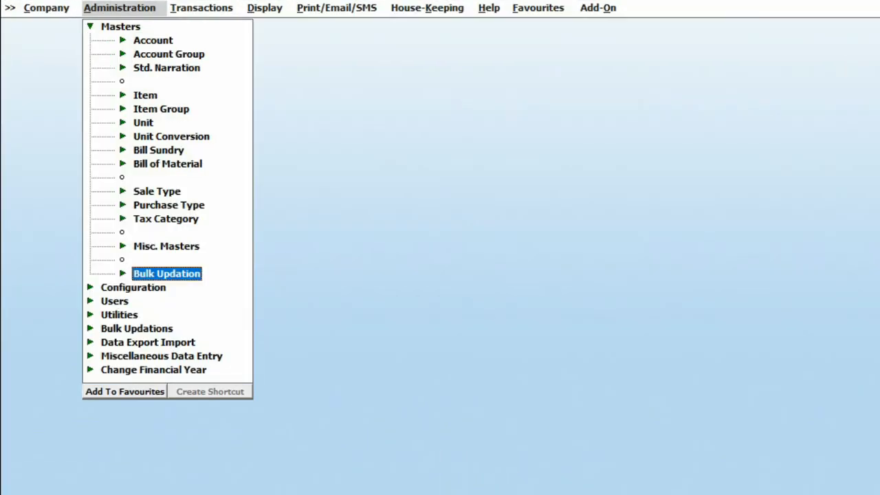
click(166, 273)
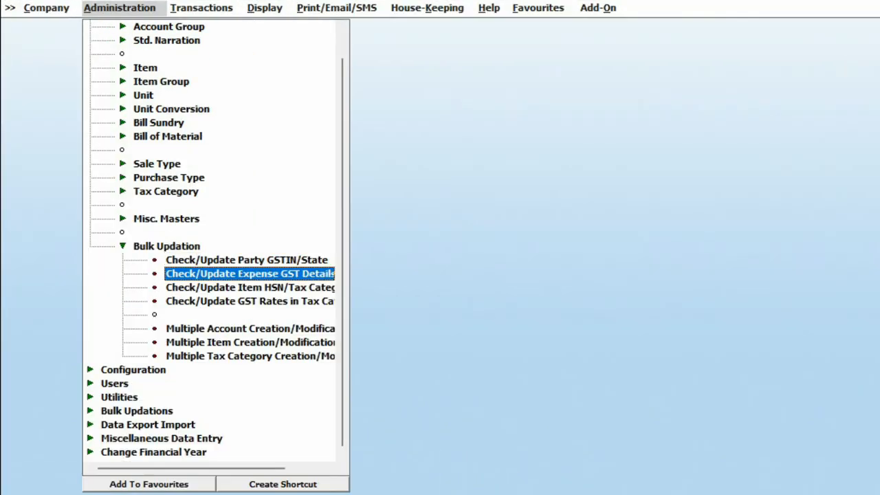
click(249, 328)
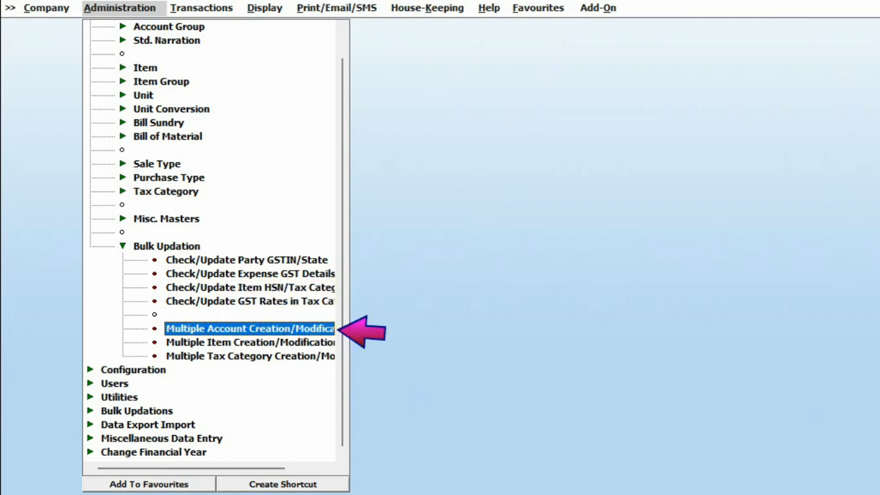
click(250, 328)
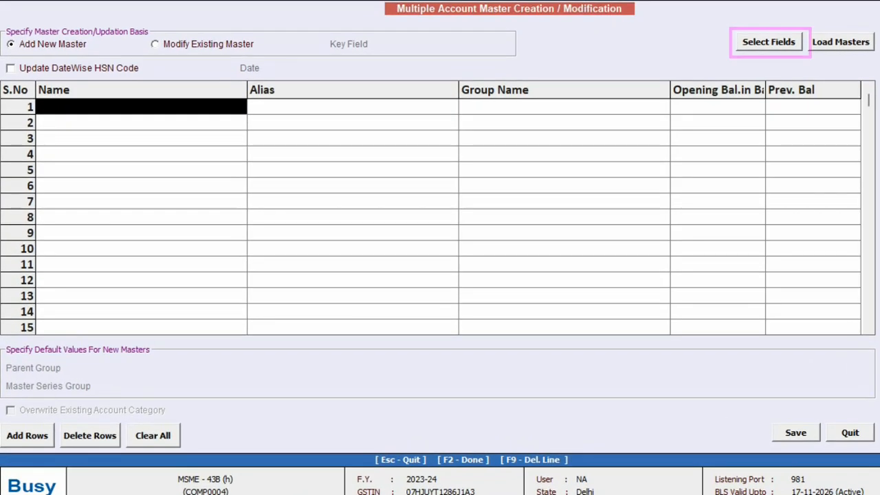
mouse_move(786, 48)
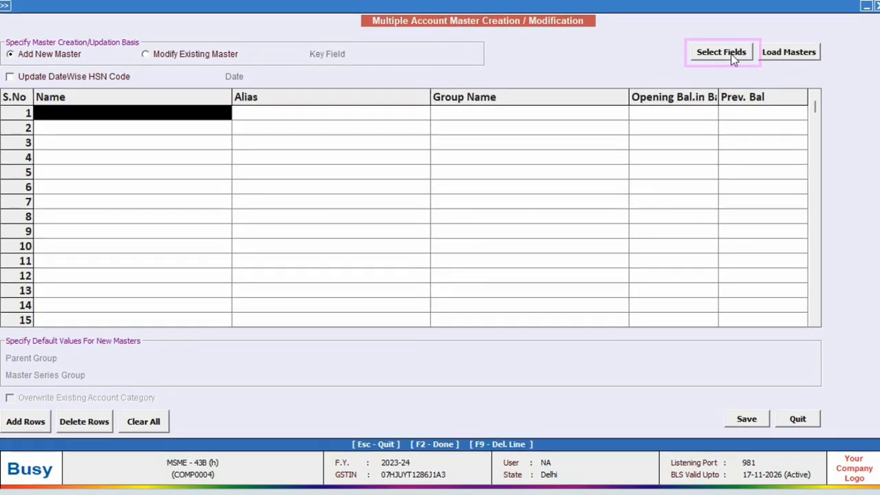
Add the MSME Type, Udyam No. and purchase Credit Days fields to the grid.
click(722, 52)
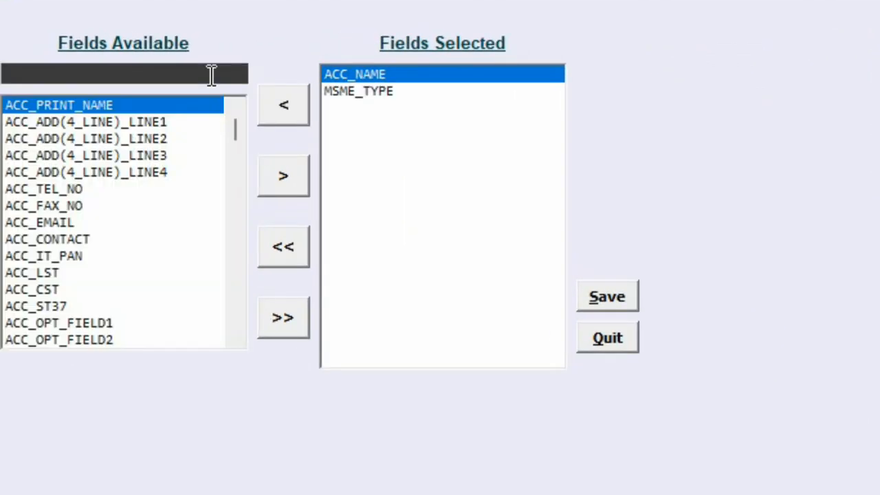
text(udya)
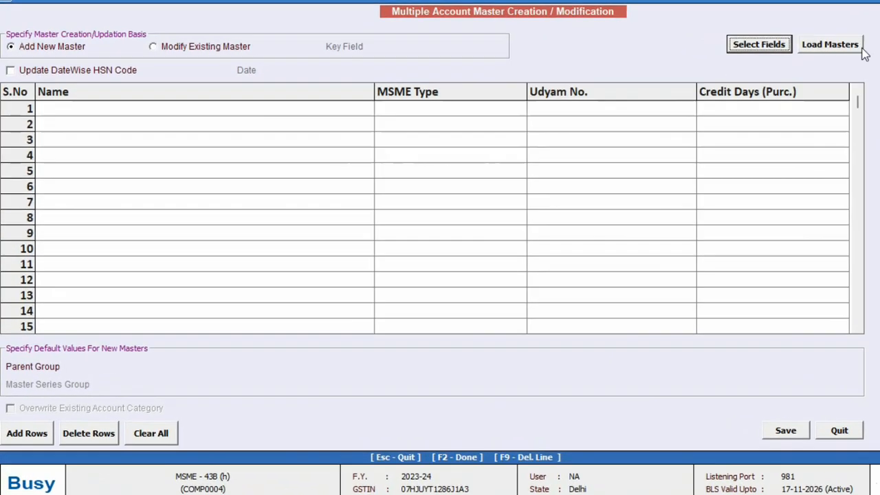
Switch to Modify Existing Master and load the seven Sundry Creditors accounts.
click(150, 46)
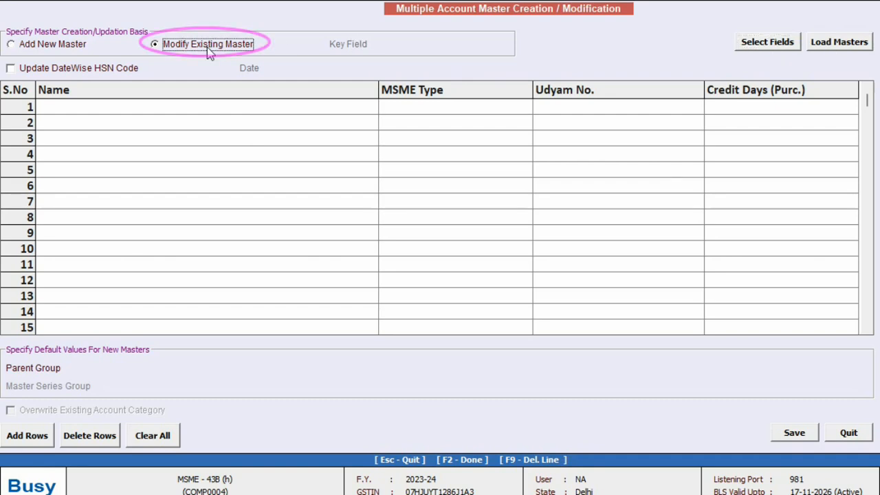
mouse_move(875, 43)
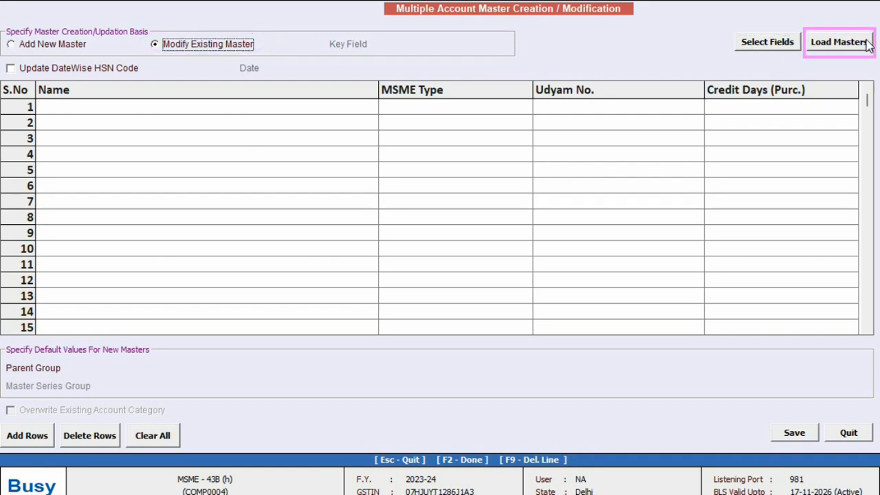
click(841, 42)
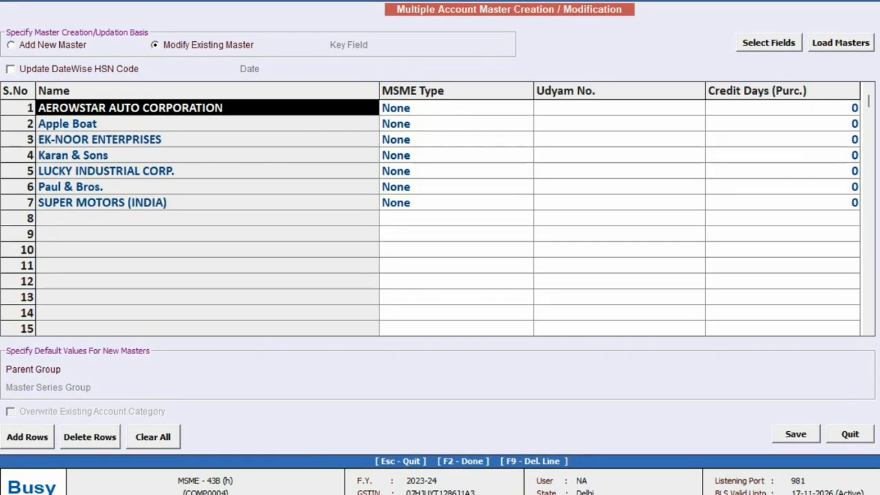
Enter MSME Type, Udyam numbers and 45 purchase credit days for each row, then save.
click(452, 107)
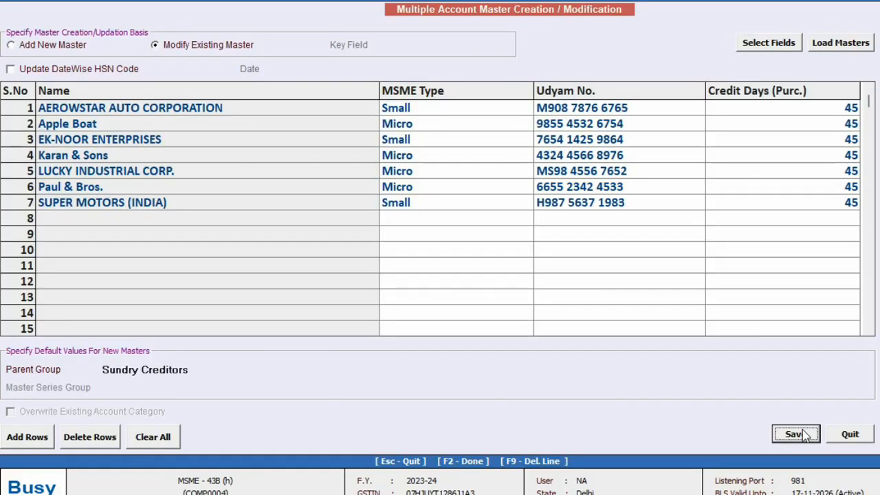
click(793, 434)
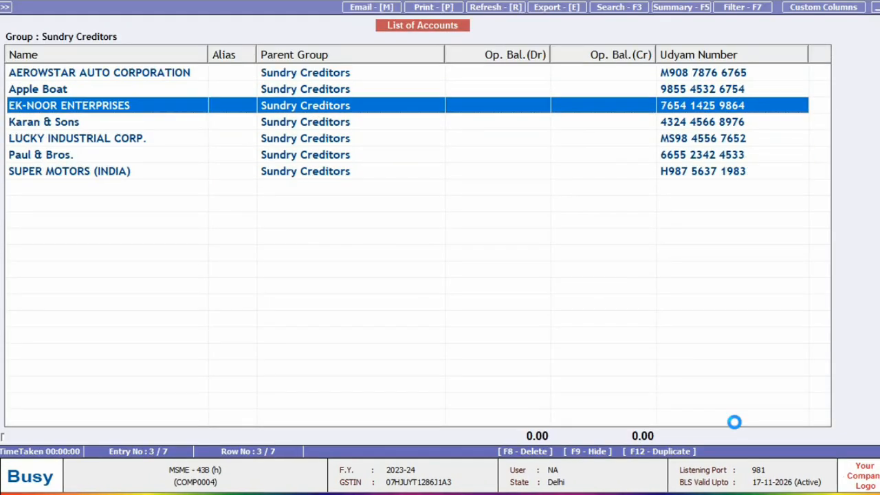
Check EK-NOOR ENTERPRISES and Karan & Sons for Micro MSME type, Udyam number and 45 days.
double_click(69, 105)
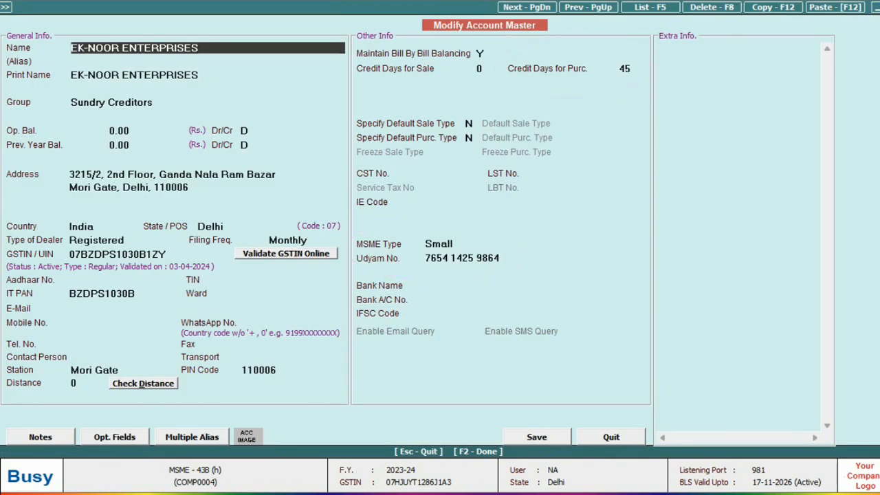
click(539, 7)
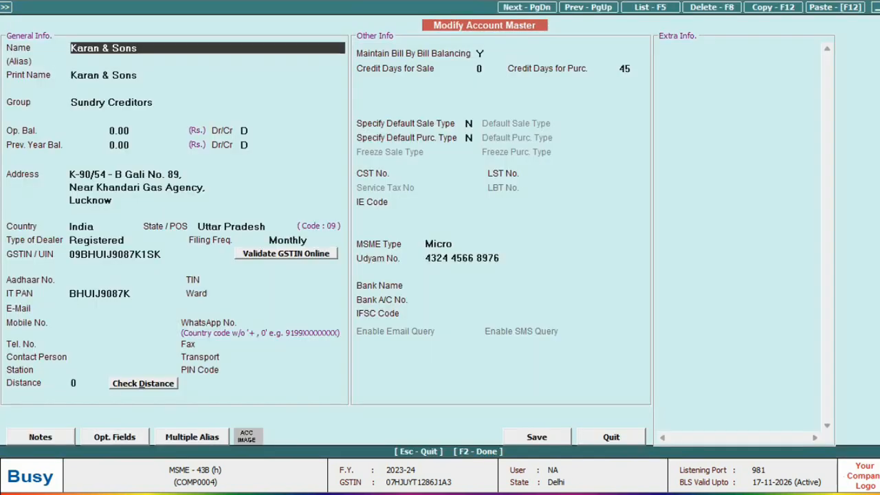